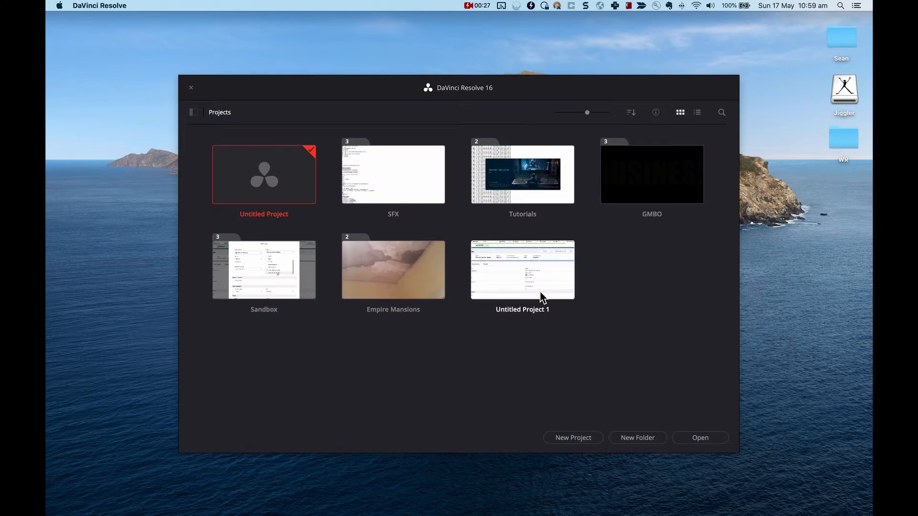
- Open Untitled Project 1 from the Project Manager onto the Edit page with the Kaia Intro clip
double_click(522, 269)
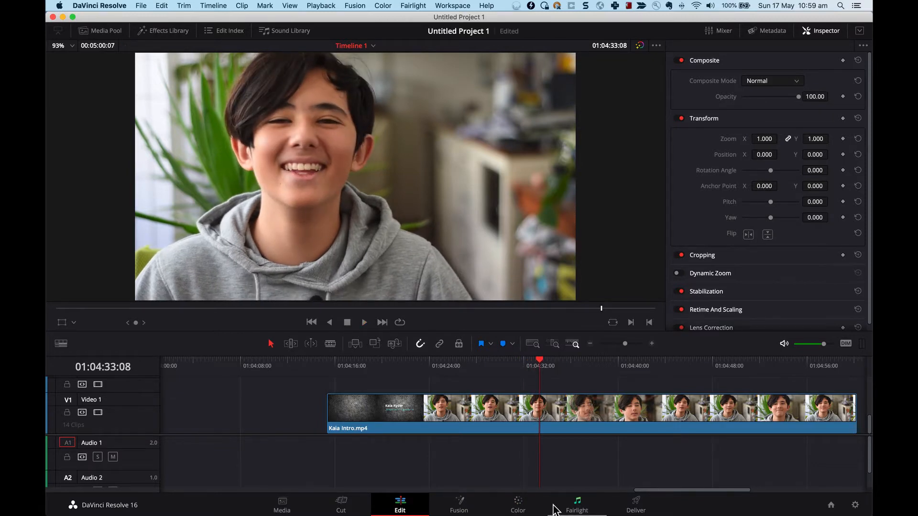
- On the Fairlight page, check the Audio 1 input patch to the external microphone, then dismiss the patch window
click(576, 504)
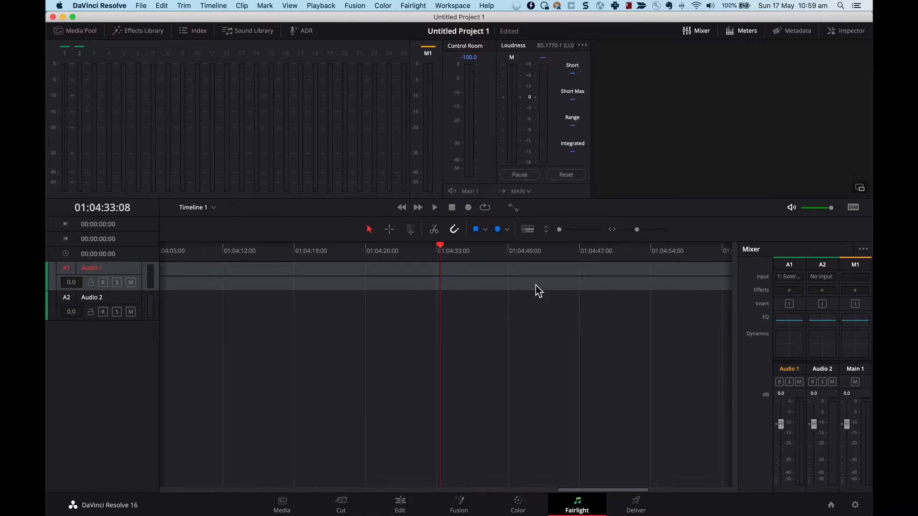
click(789, 276)
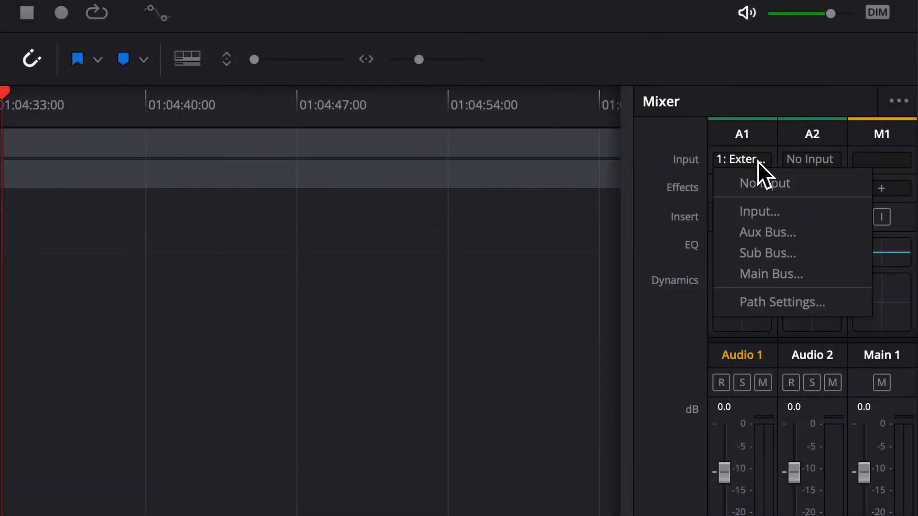
mouse_move(660, 186)
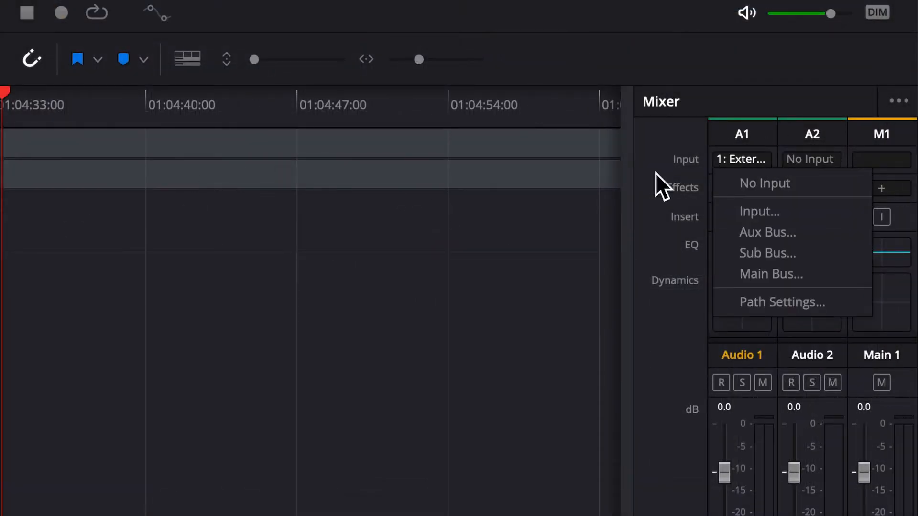
click(760, 211)
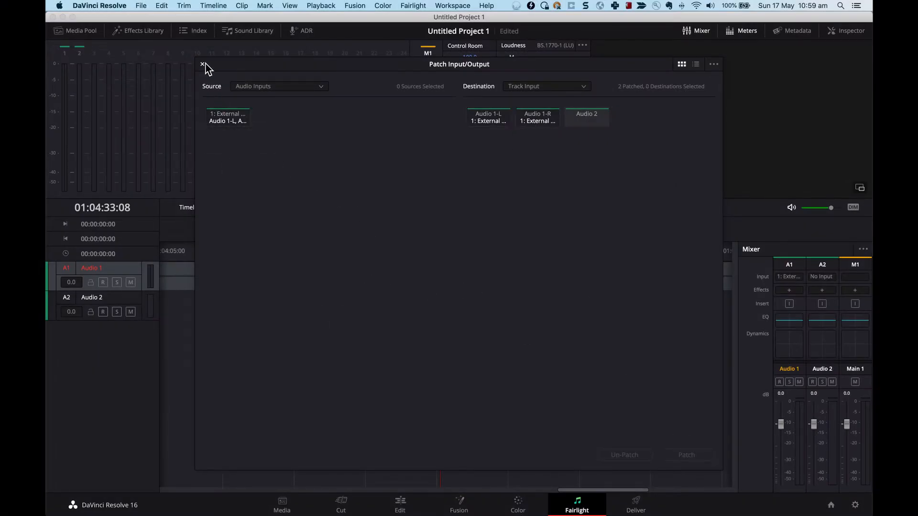
click(202, 64)
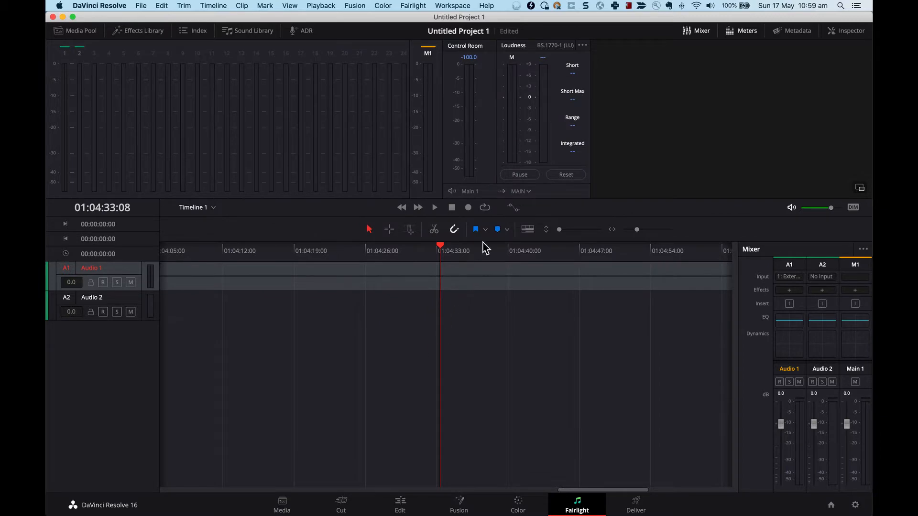
mouse_move(164, 301)
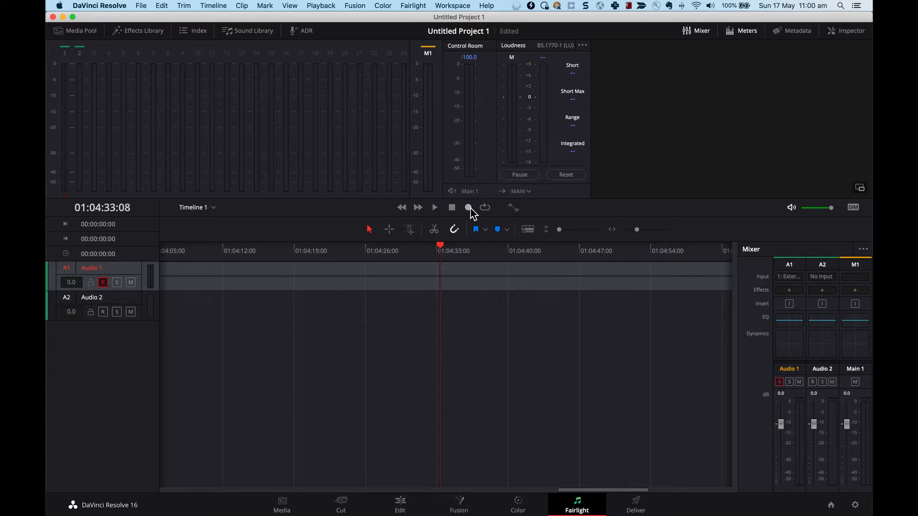
- Record a few seconds of voice onto Audio 1, stop, and return to the Edit timeline
click(467, 207)
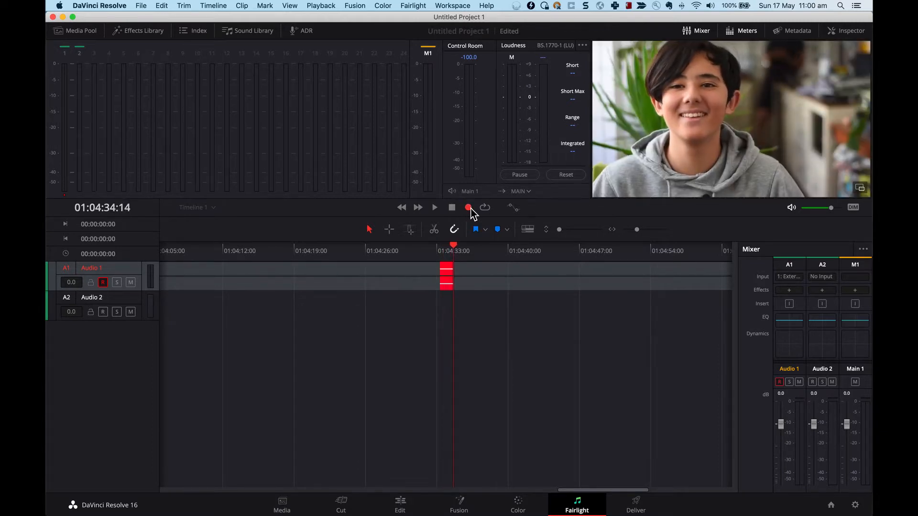
click(467, 207)
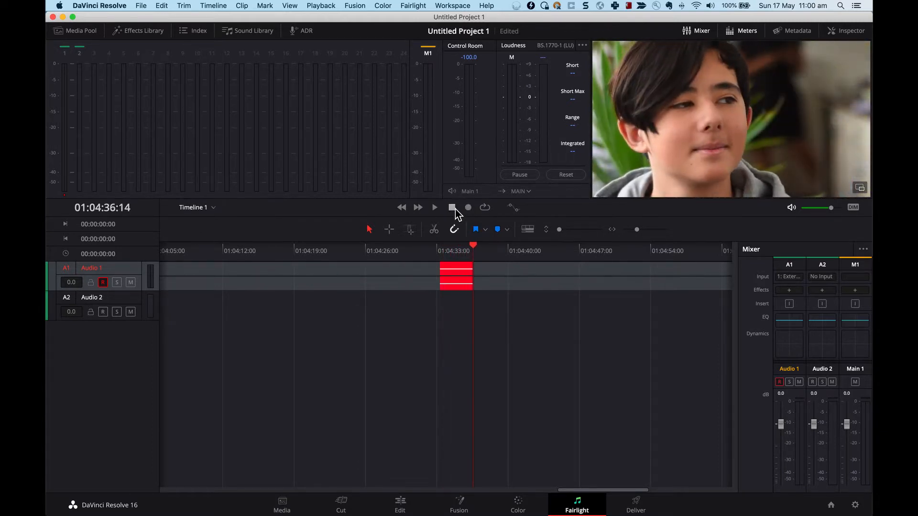
click(451, 207)
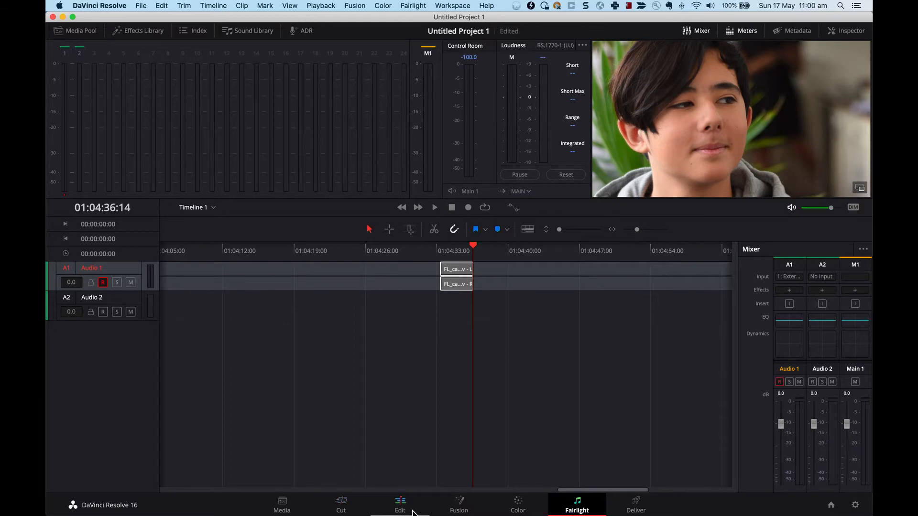
click(399, 505)
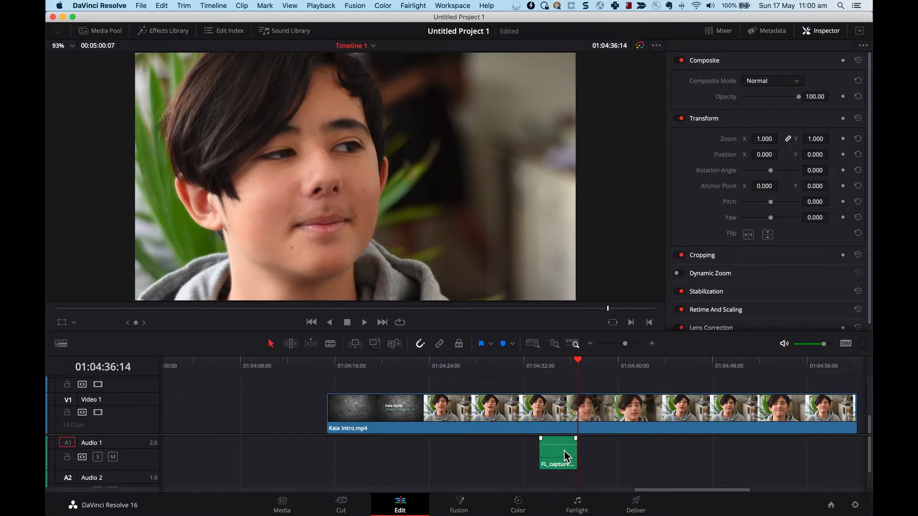
- Place the playhead at the voice clip start and select the recorded clip for playback
click(538, 360)
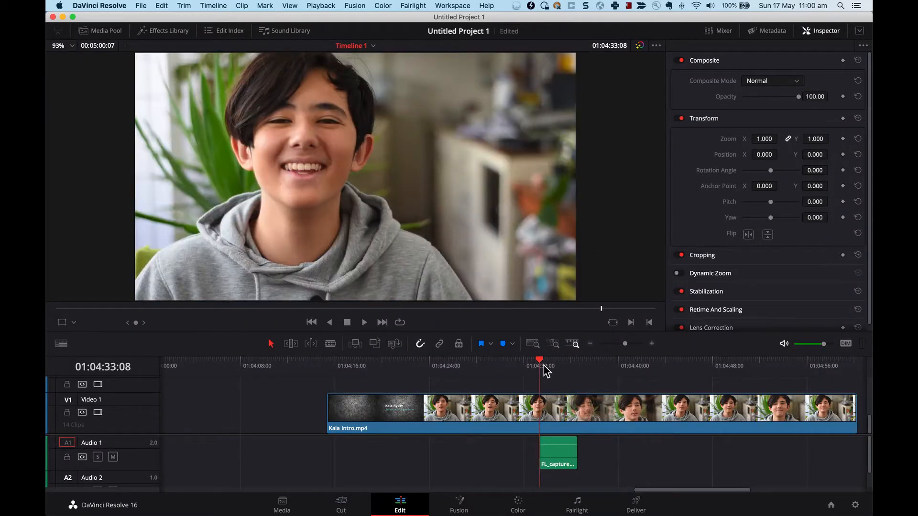
click(363, 322)
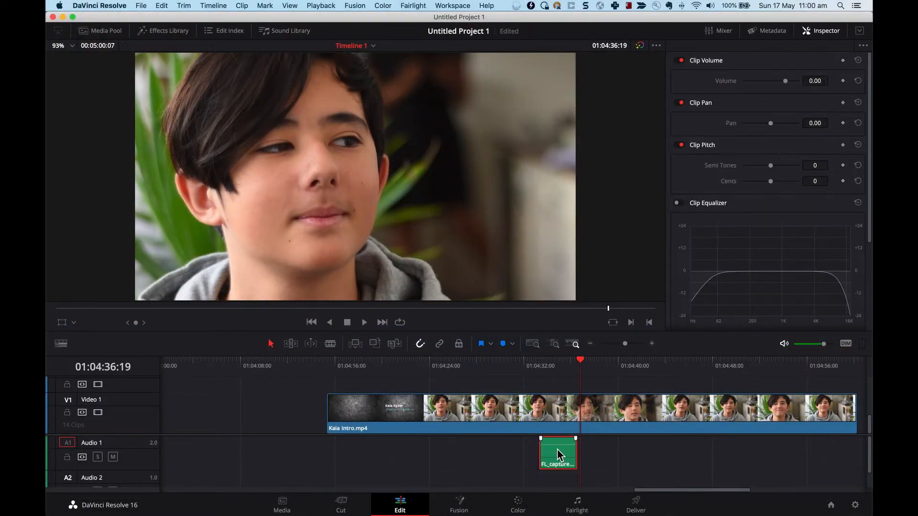
- Quit DaVinci Resolve, discarding changes to Untitled Project 1
click(99, 5)
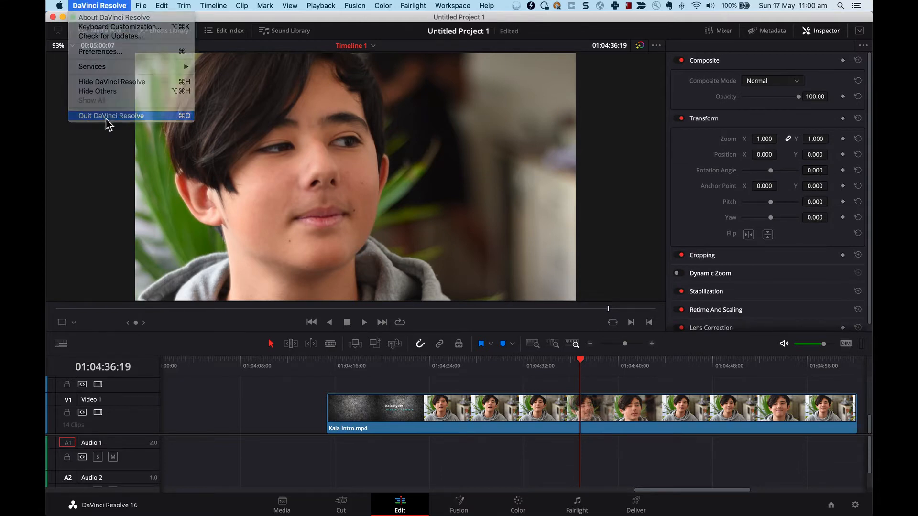
click(111, 115)
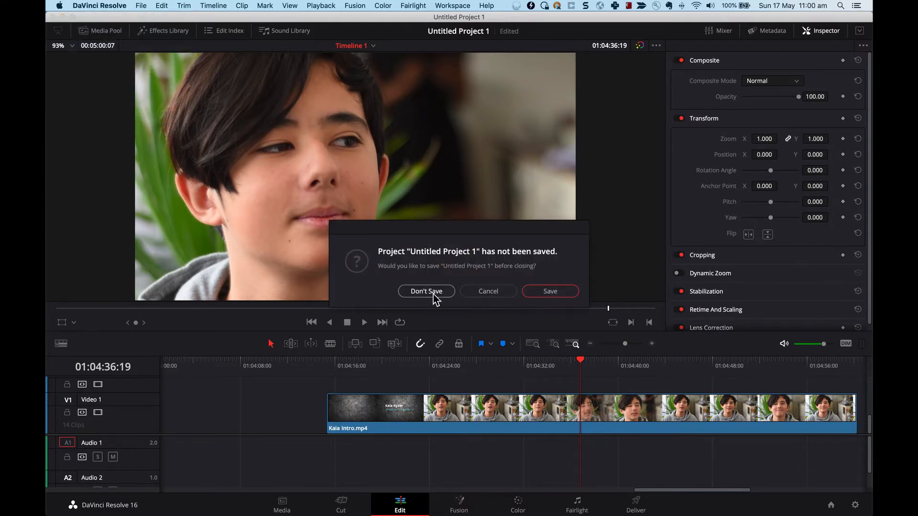
click(426, 290)
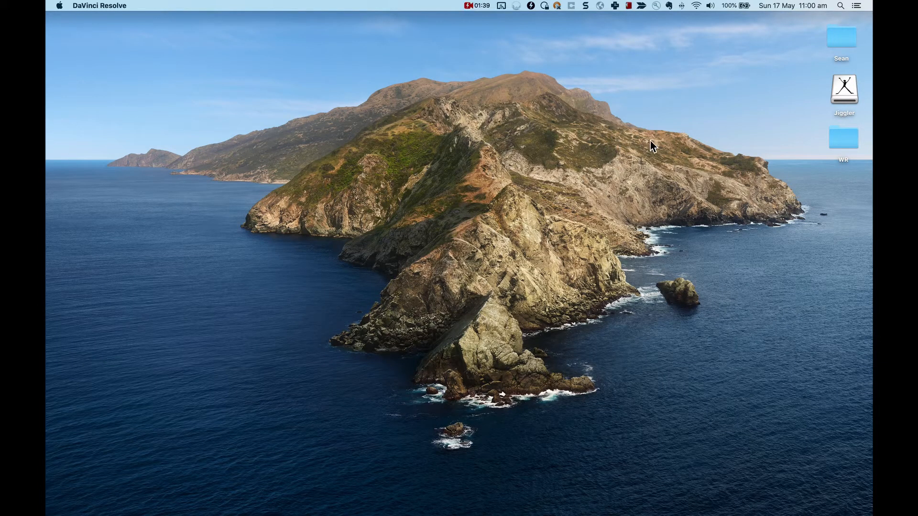
- Run open /Applications/DaVinci\ Resolve/DaVinci\ Resolve.app/Contents/MacOS/Resolve in an enlarged Terminal window to relaunch Resolve
text(davinci Resolve.app)
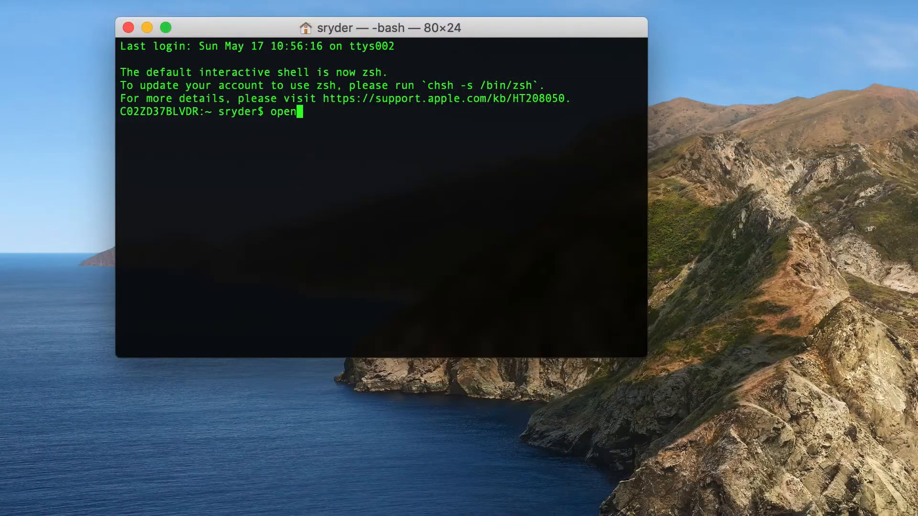
text(/Applications/)
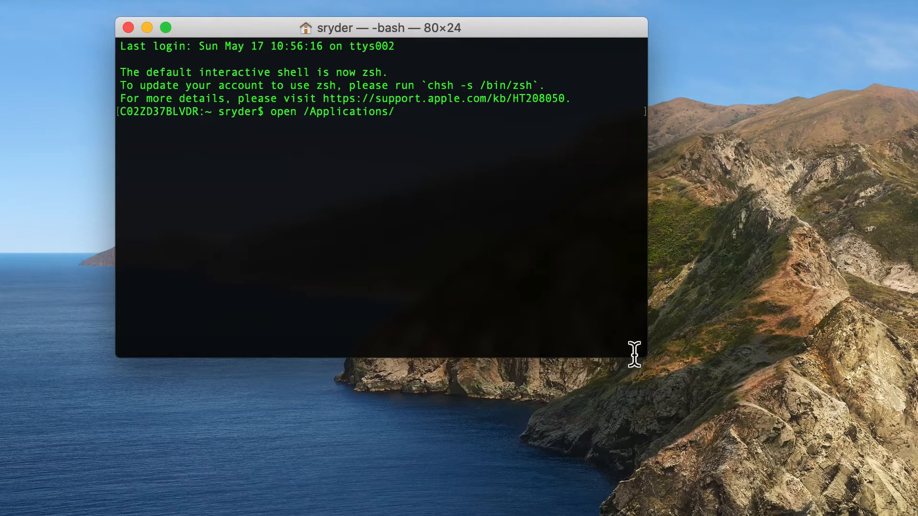
drag(635, 356, 843, 397)
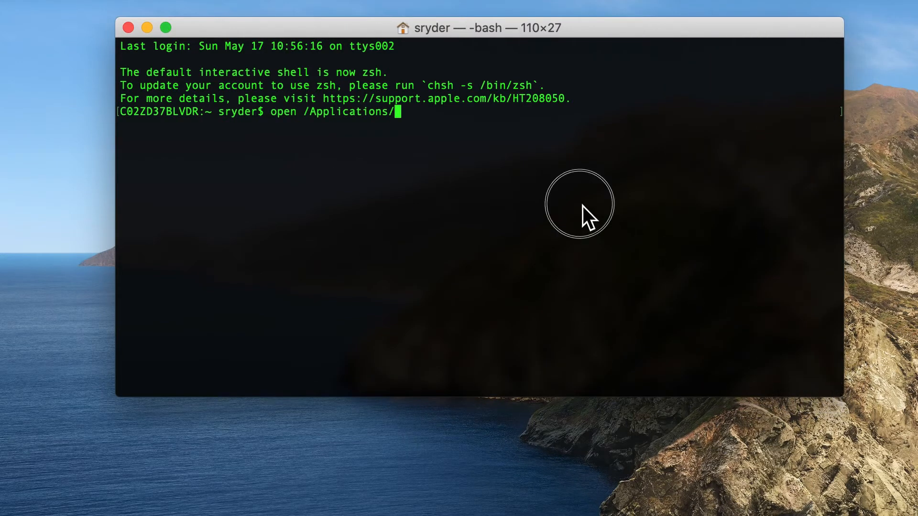
mouse_move(578, 210)
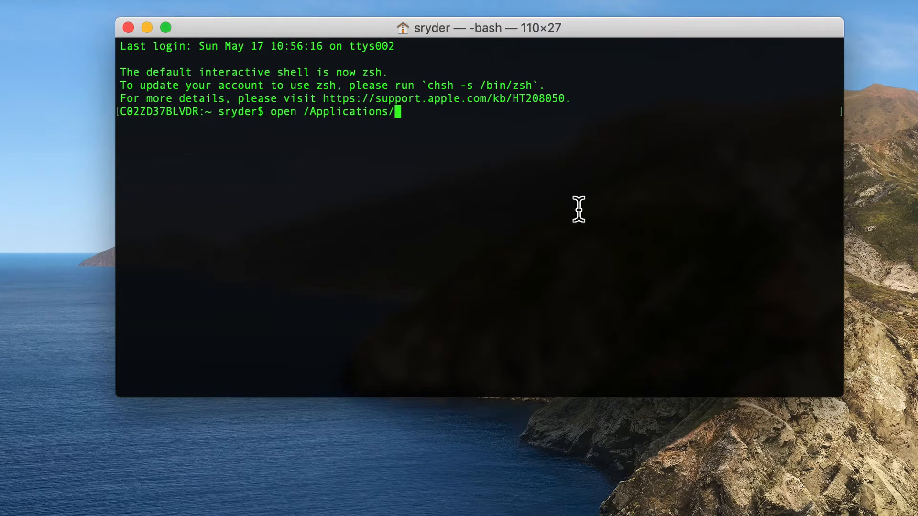
text(DaVinci\ Resolve/DaVinci\ Resolve.)
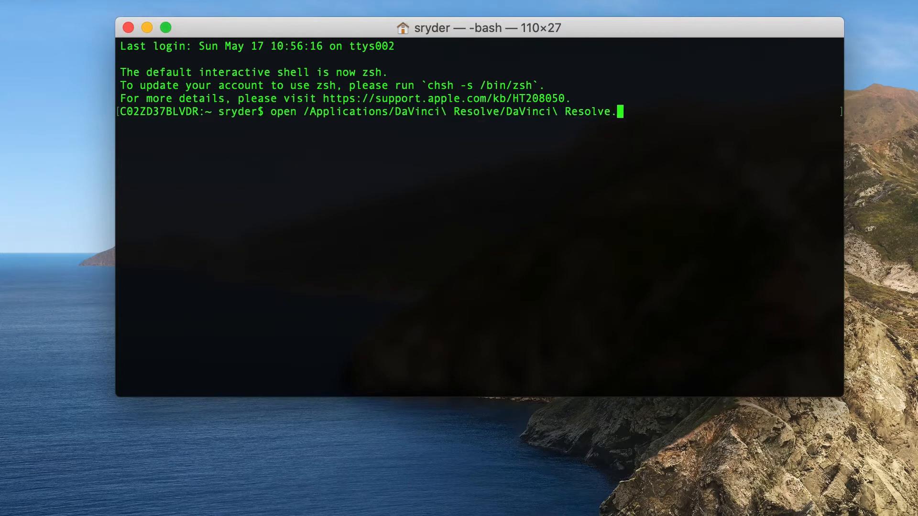
text(app/Contents/MacOS/)
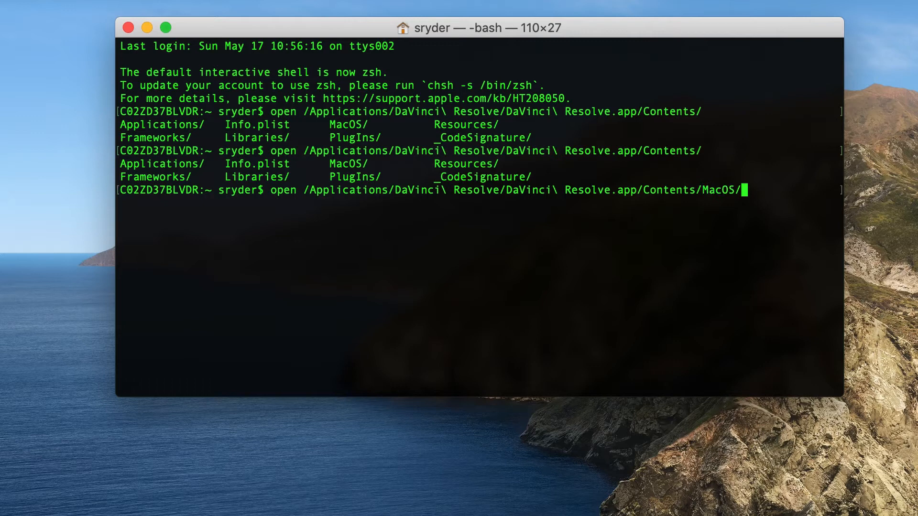
text(Resolve)
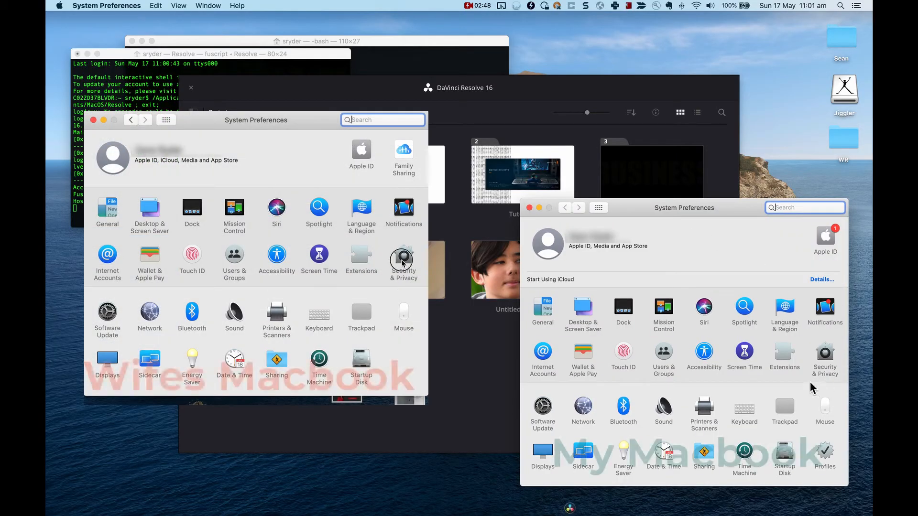
- In Security & Privacy, show the Microphone list of apps allowed mic access and scroll through it
click(403, 260)
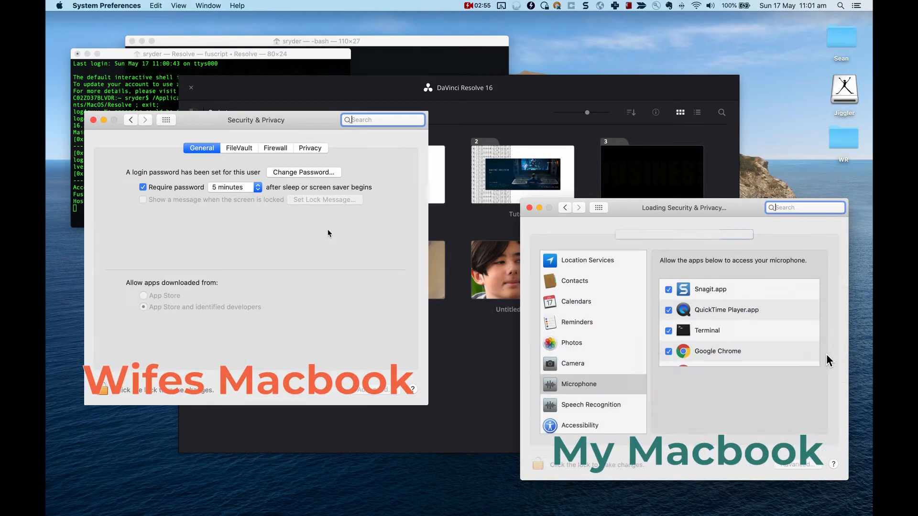
click(310, 147)
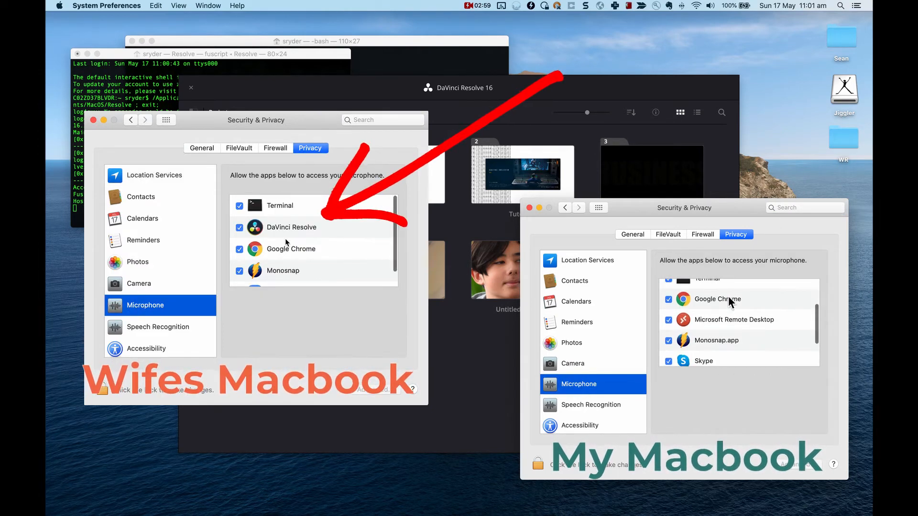
scroll(down, 3)
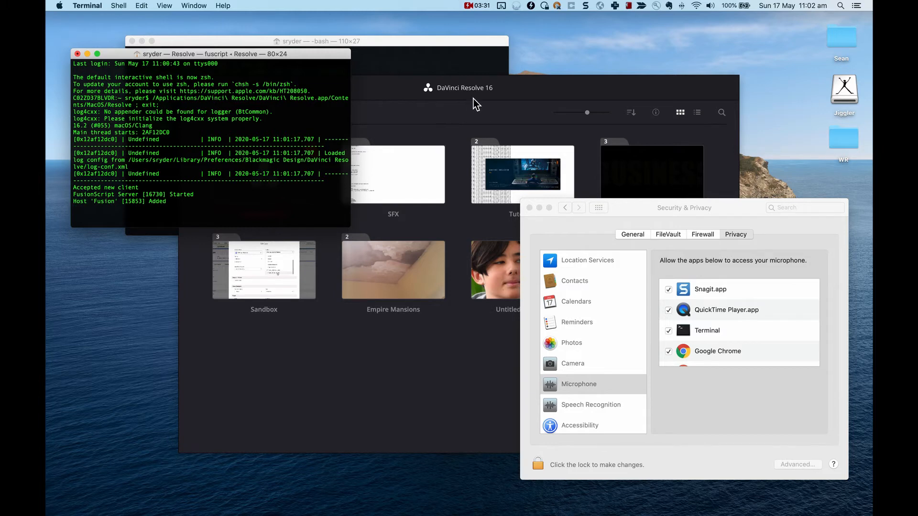
mouse_move(515, 93)
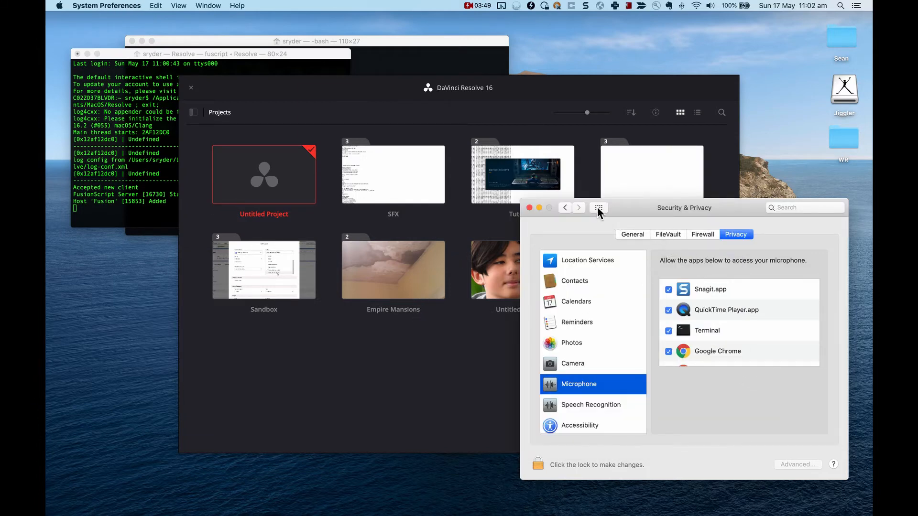
- Go back to all preferences, then review the Sound pane's Output and Input device tabs
click(598, 208)
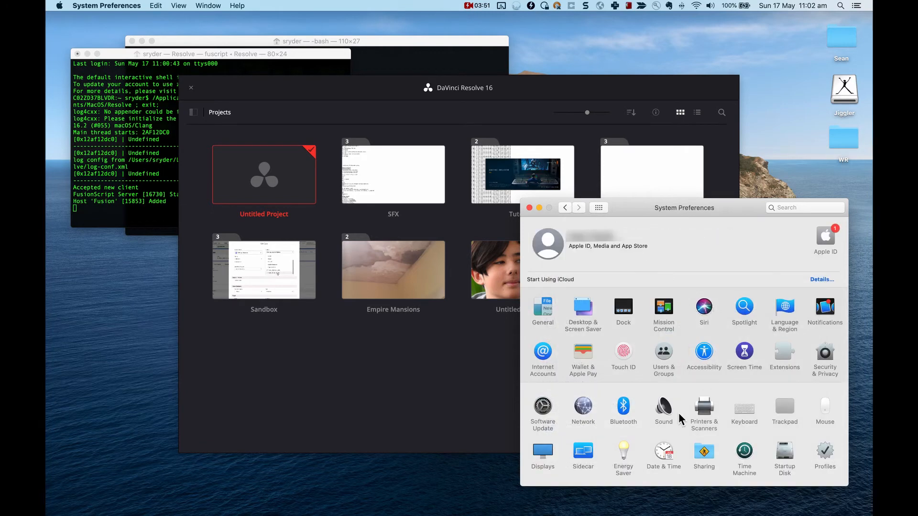
click(662, 407)
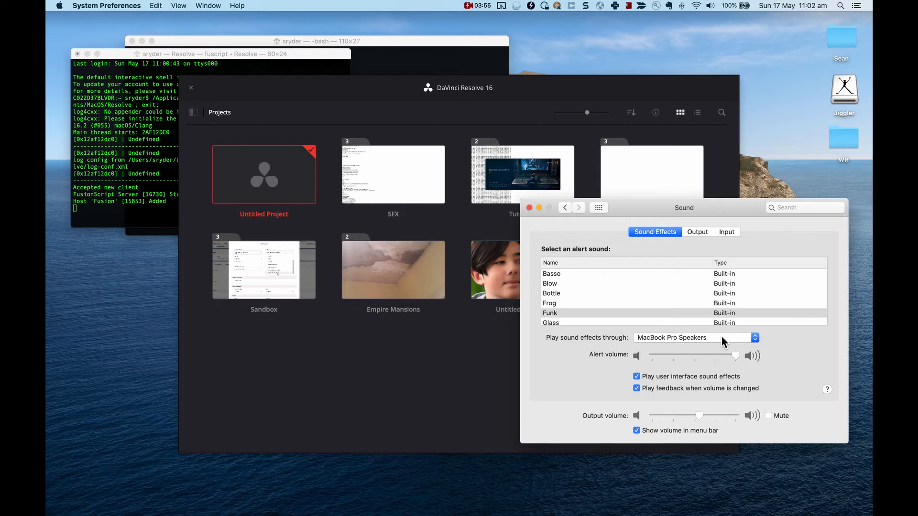
click(697, 231)
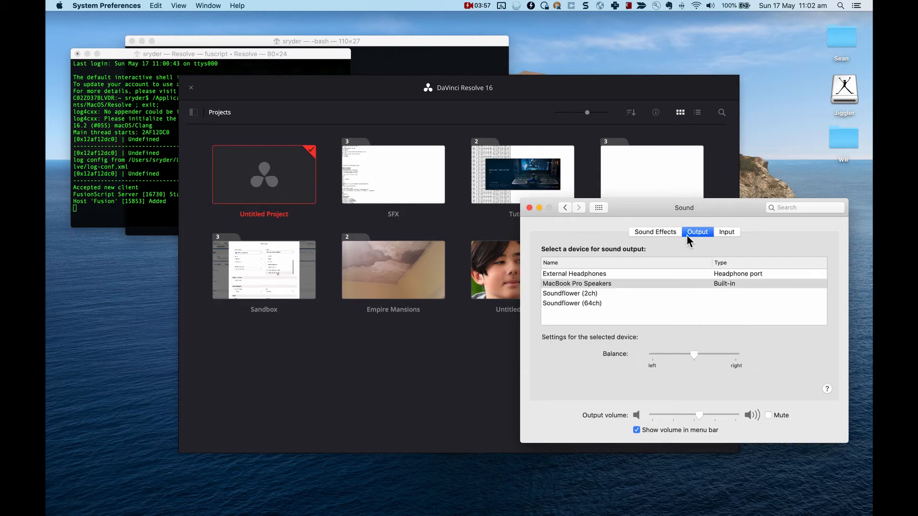
click(725, 231)
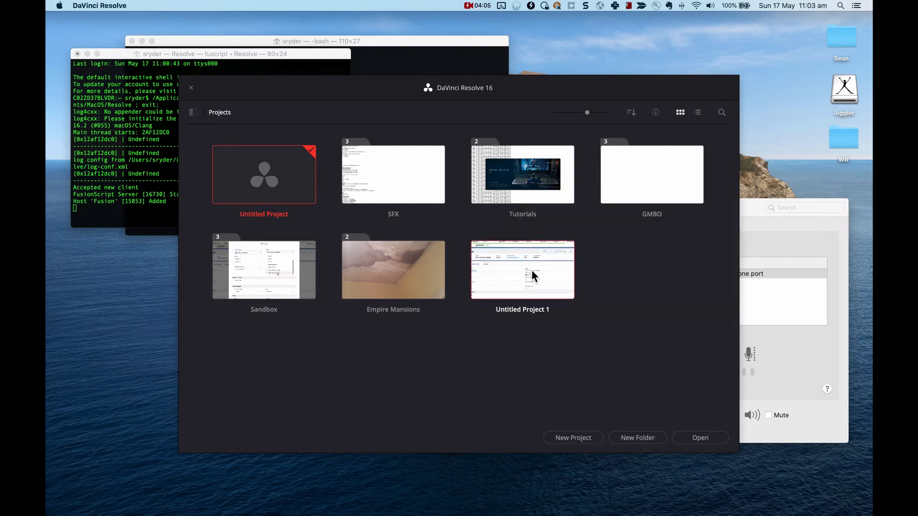
- Reopen Untitled Project 1 and move to the Fairlight page showing Audio 1 and Audio 2
double_click(522, 269)
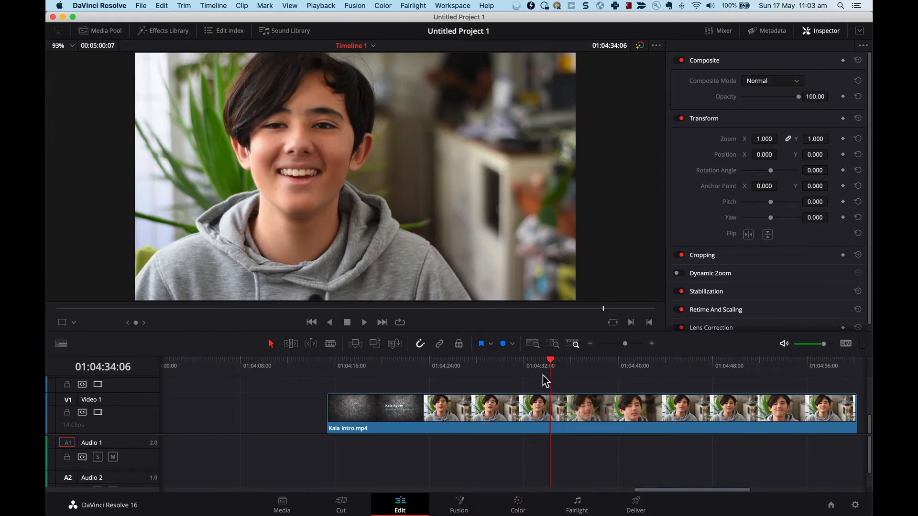
click(576, 505)
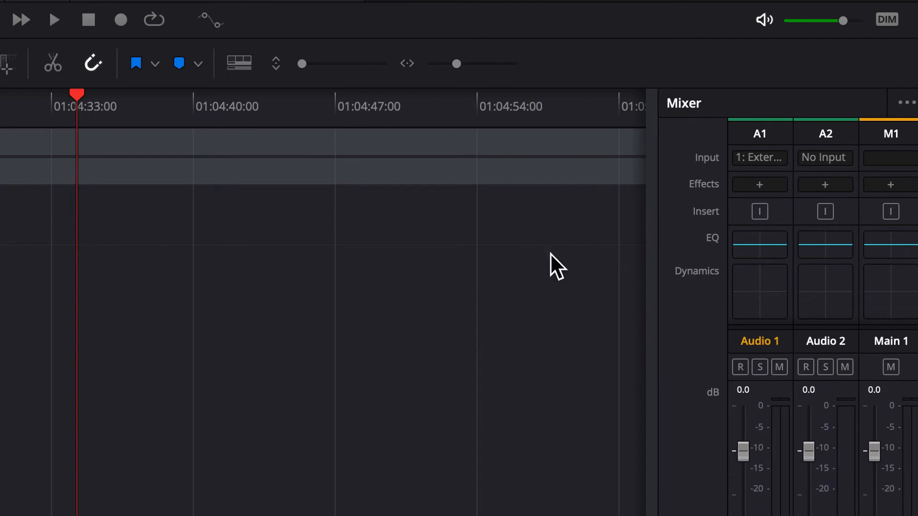
click(758, 158)
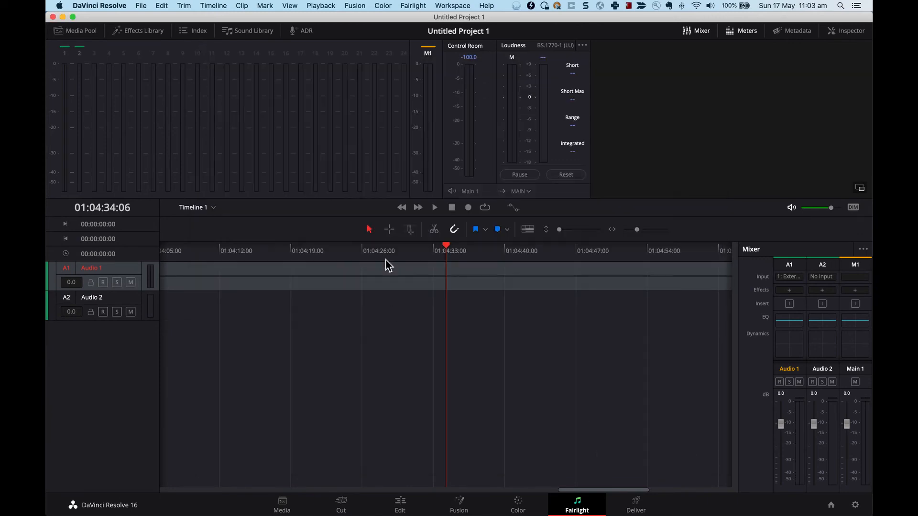
mouse_move(450, 220)
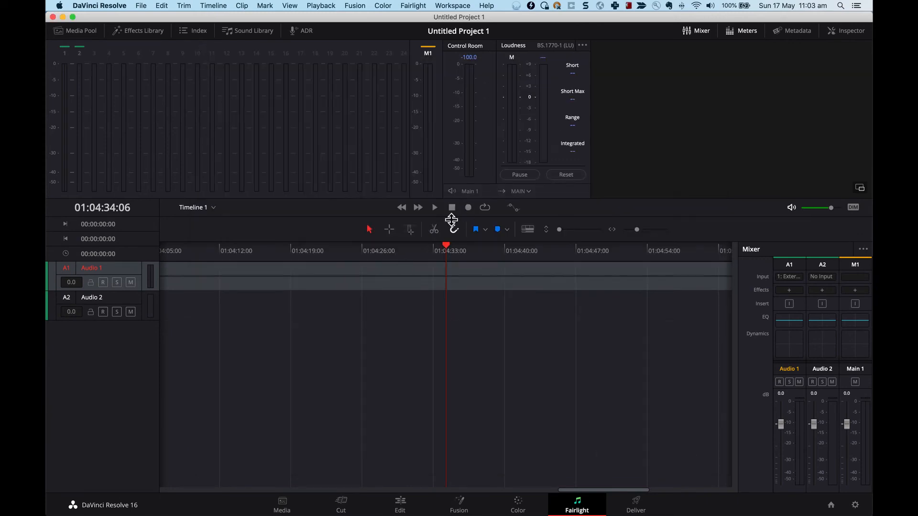
- Arm Audio 1 for recording, lower the Main 1 fader to -8.8 dB, and bring up Spotlight
click(103, 283)
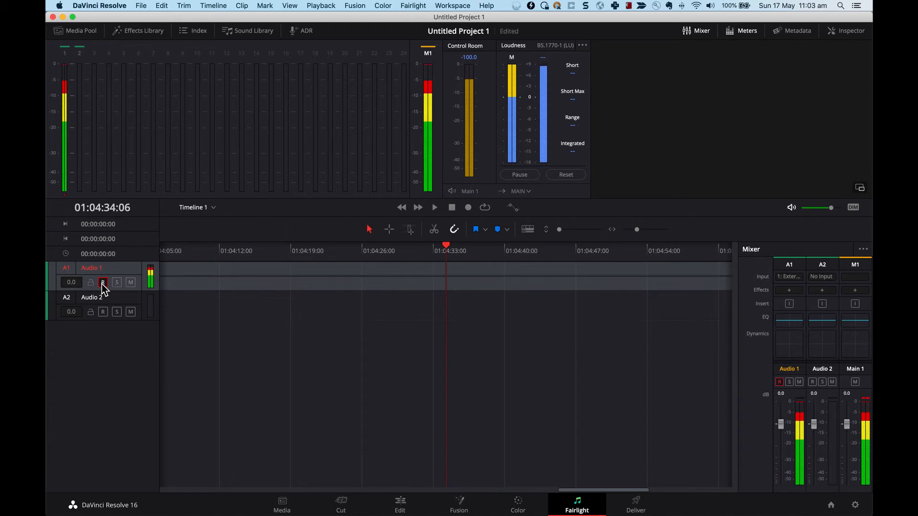
click(103, 282)
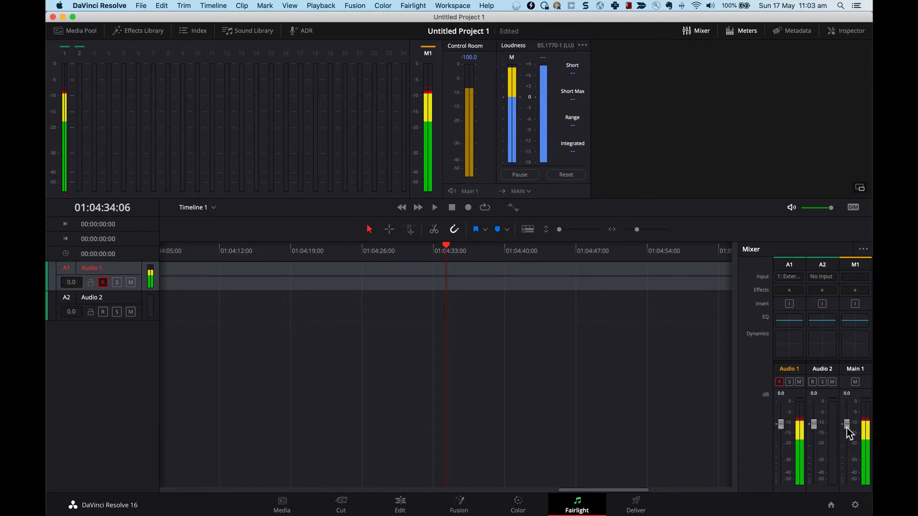
drag(848, 424, 846, 443)
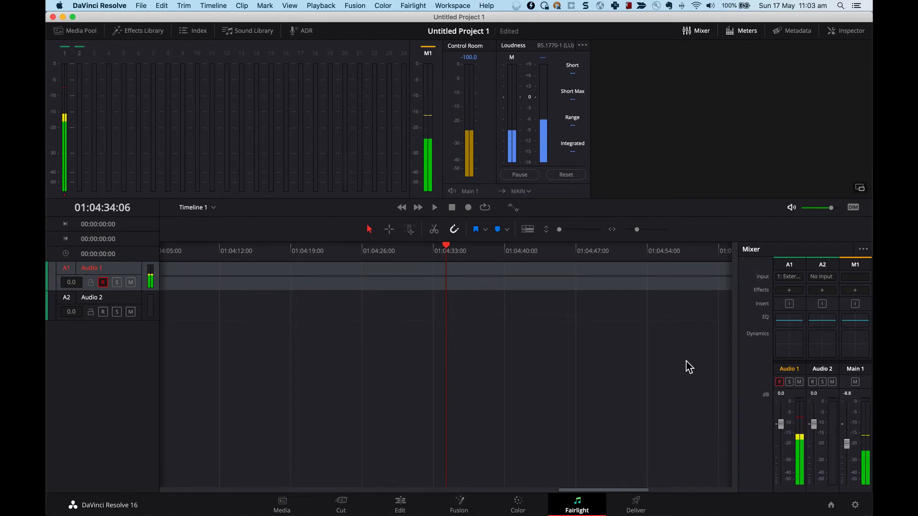
key(cmd+space)
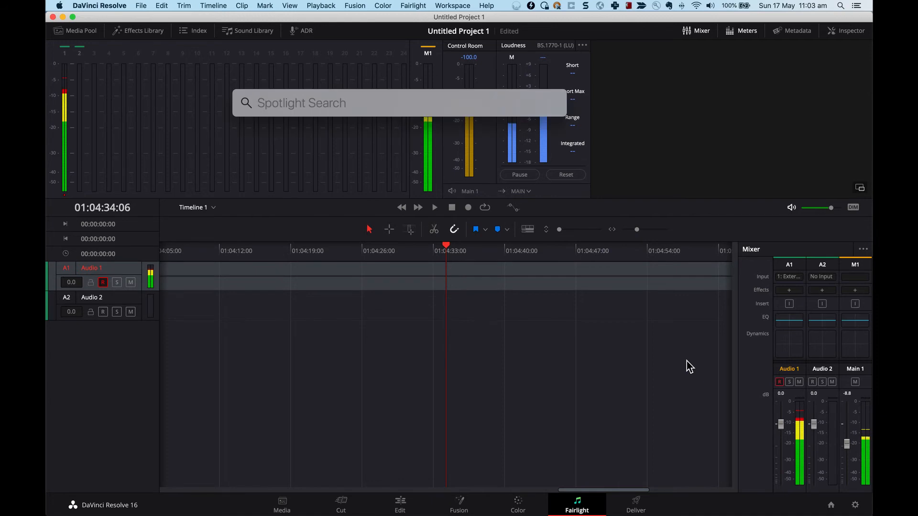
- Open System Preferences Sound via Spotlight 'pref', review the output devices, and return to Show All
text(pref)
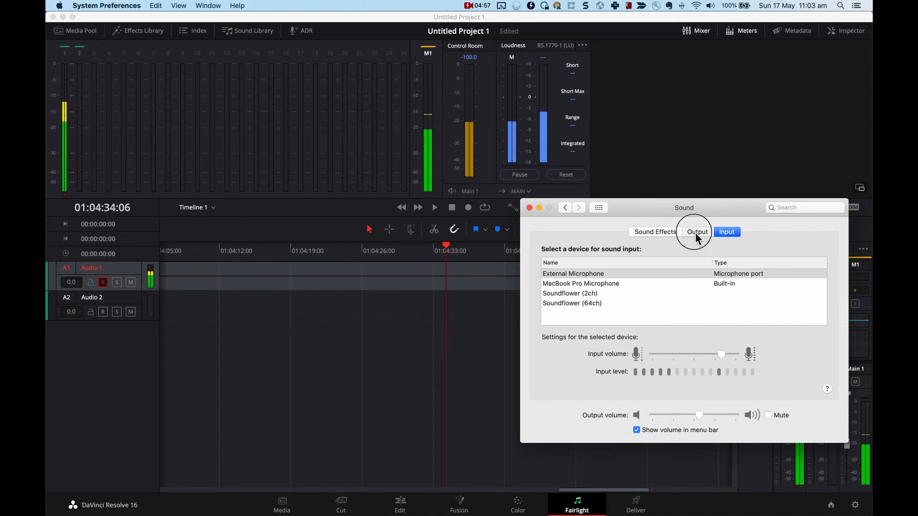
click(697, 232)
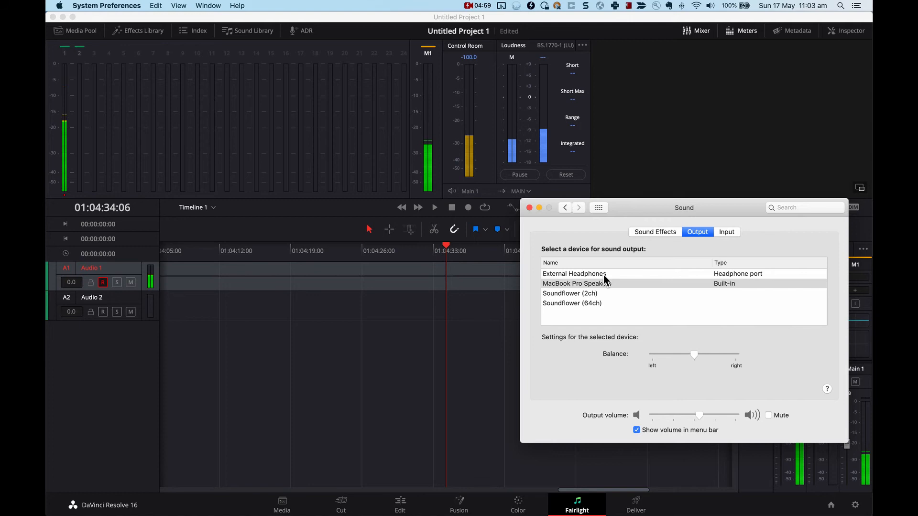
click(573, 273)
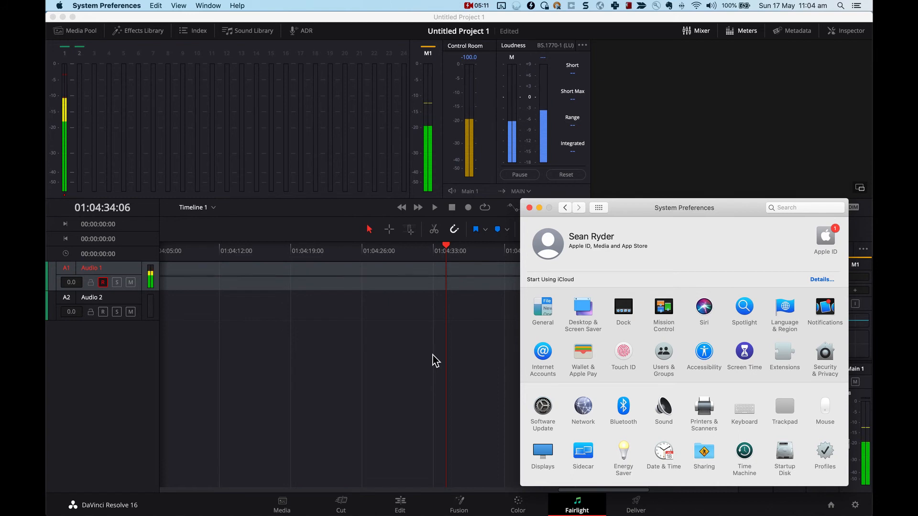
mouse_move(524, 280)
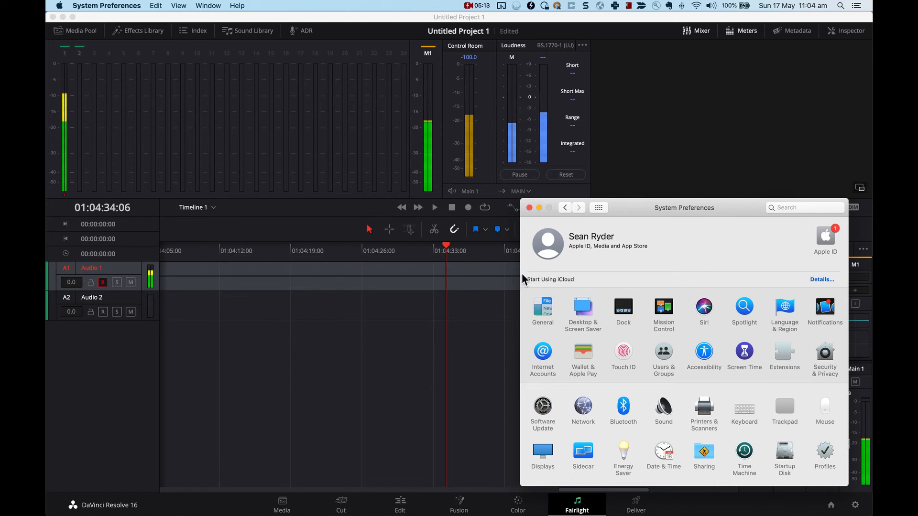
mouse_move(620, 168)
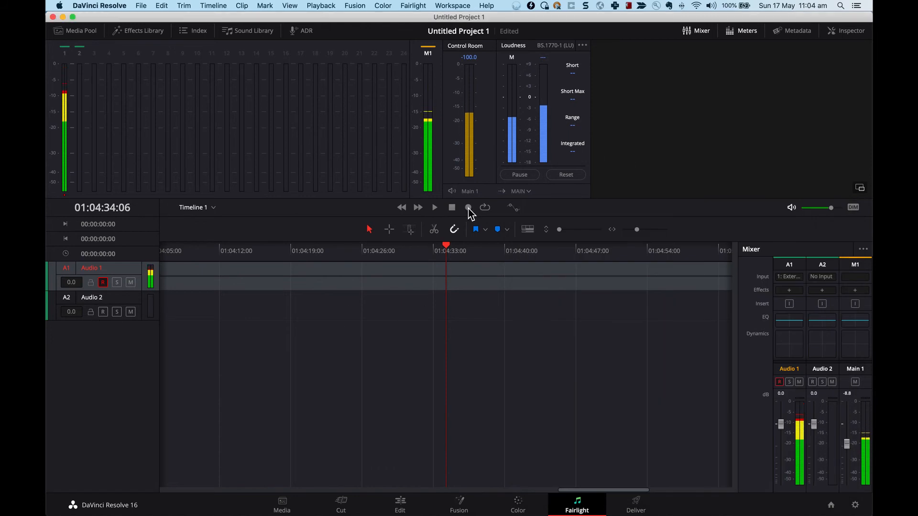
- Record a short microphone take onto Audio 1 and view the new voice clip on the Edit timeline
click(468, 208)
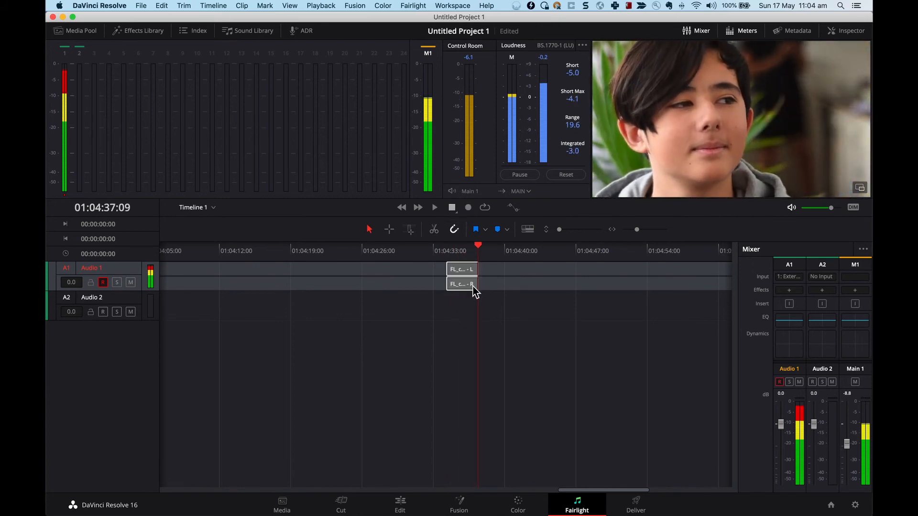
click(399, 505)
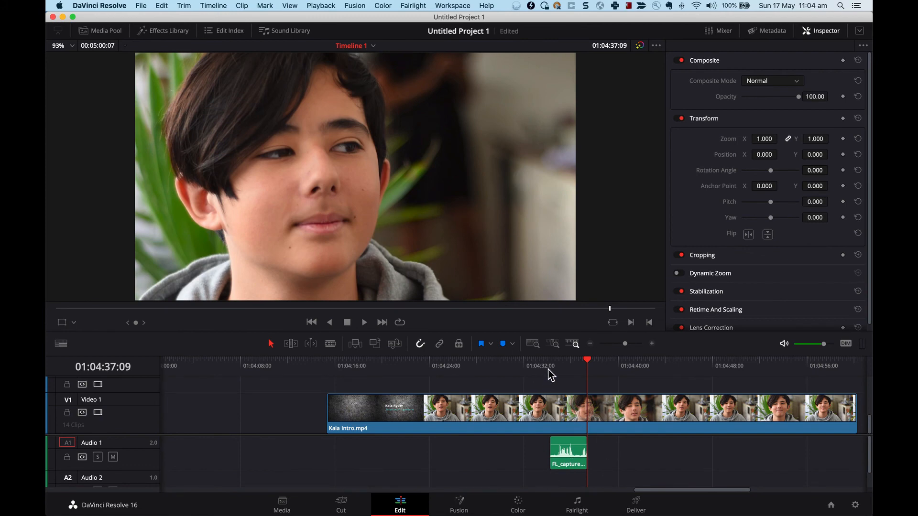
click(551, 361)
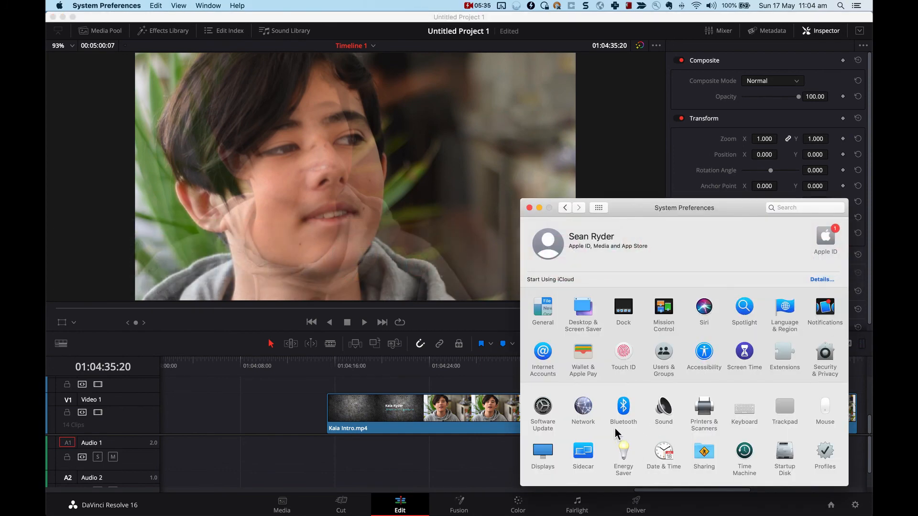
- Check the Sound output devices and choose MacBook Pro Speakers
click(663, 408)
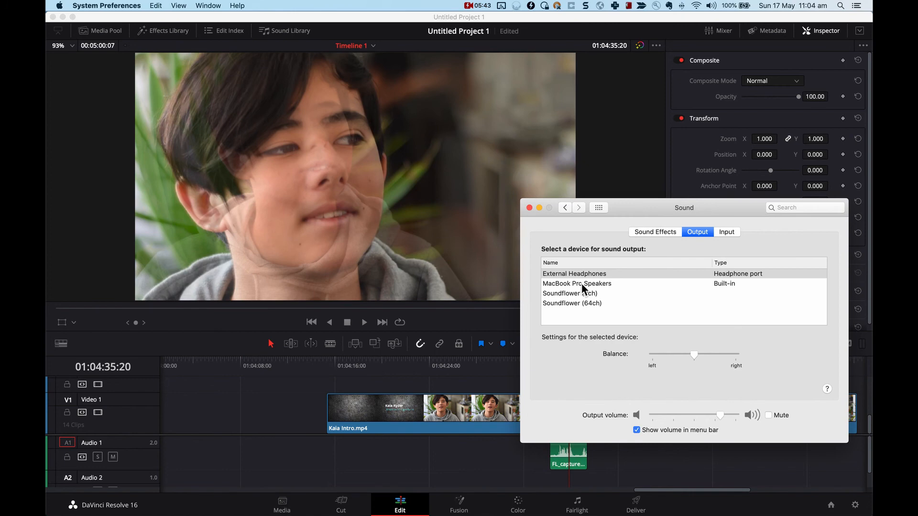
click(576, 282)
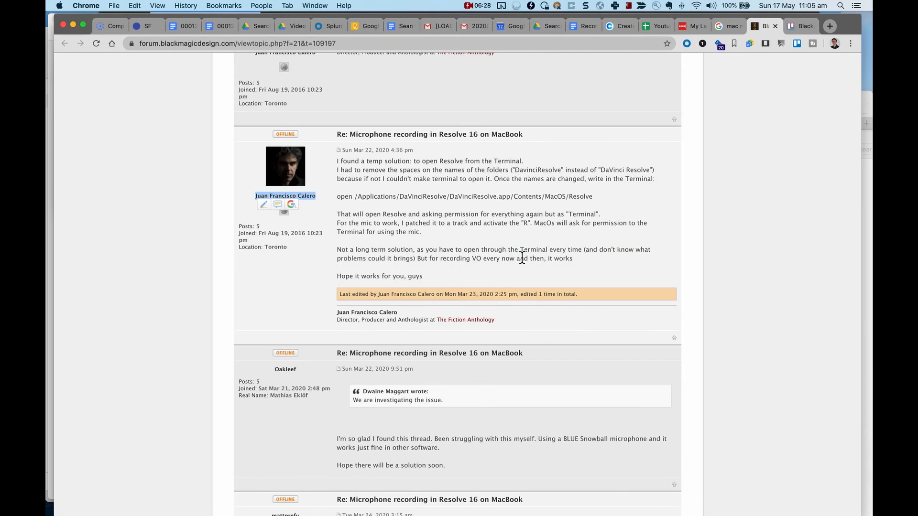
mouse_move(321, 220)
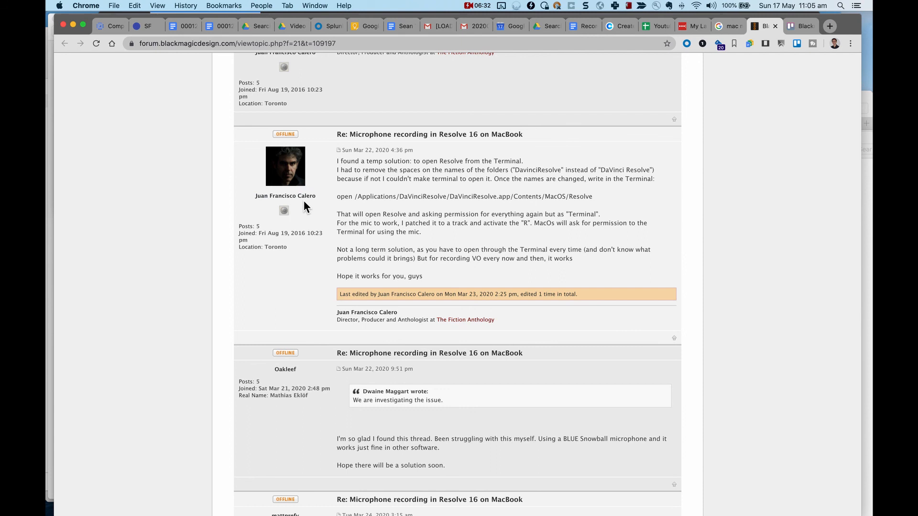
mouse_move(349, 220)
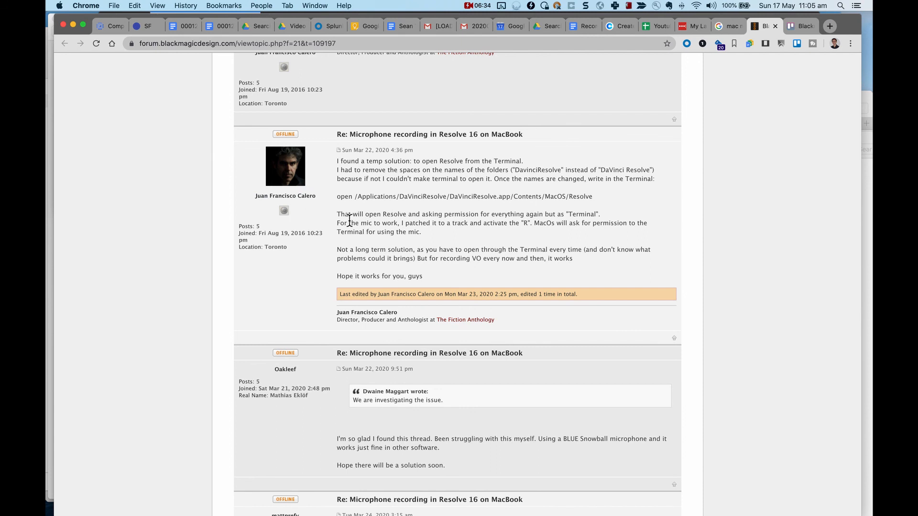
mouse_move(411, 163)
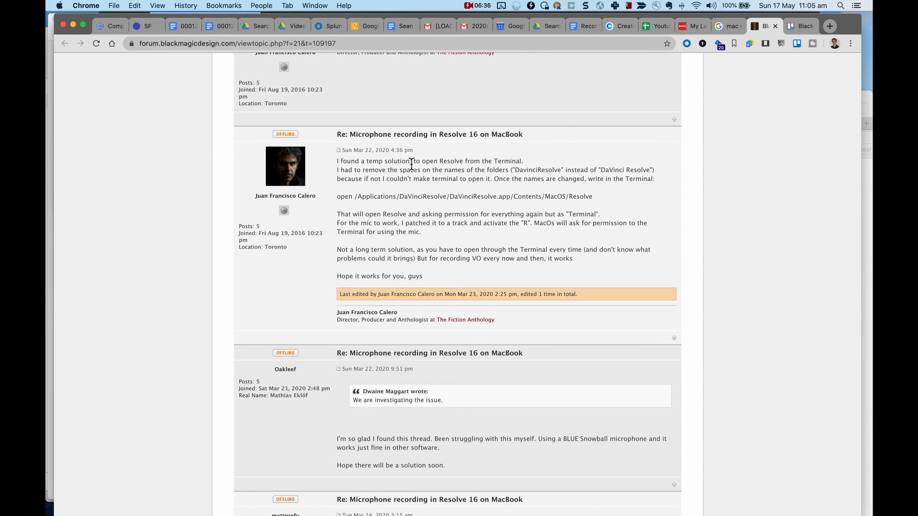
- Highlight the forum reply's Terminal workaround text including the open command for Resolve
drag(359, 161, 648, 222)
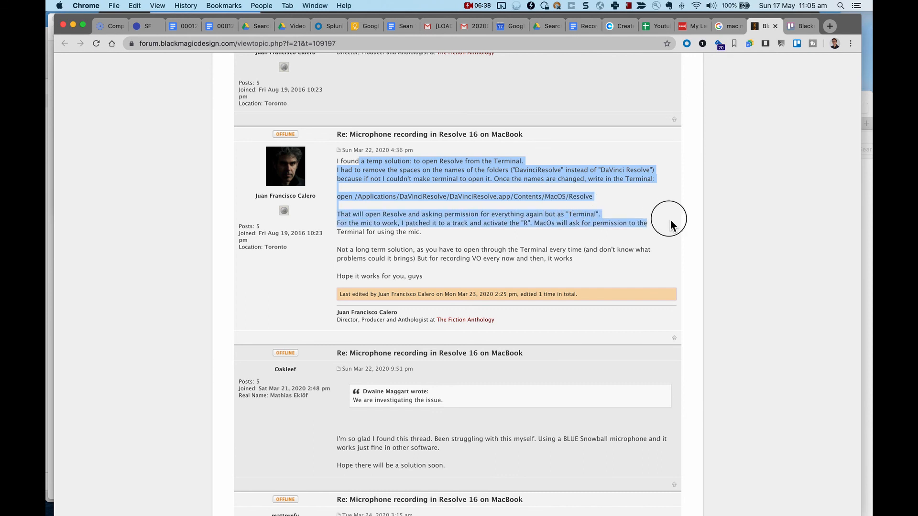